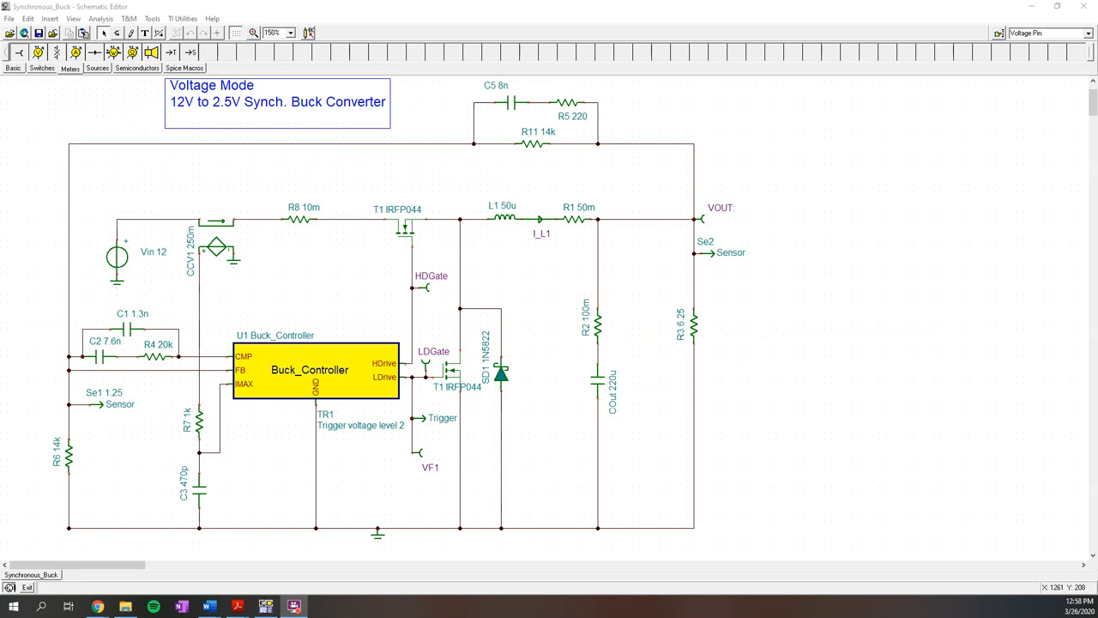
pyautogui.moveTo(216, 127)
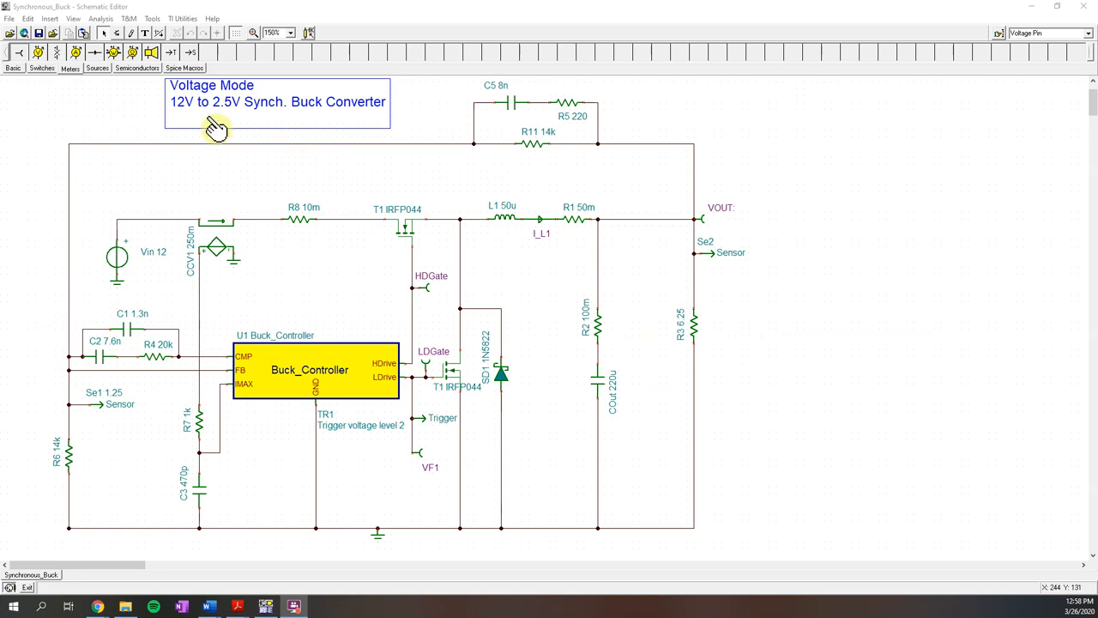
pyautogui.moveTo(497, 283)
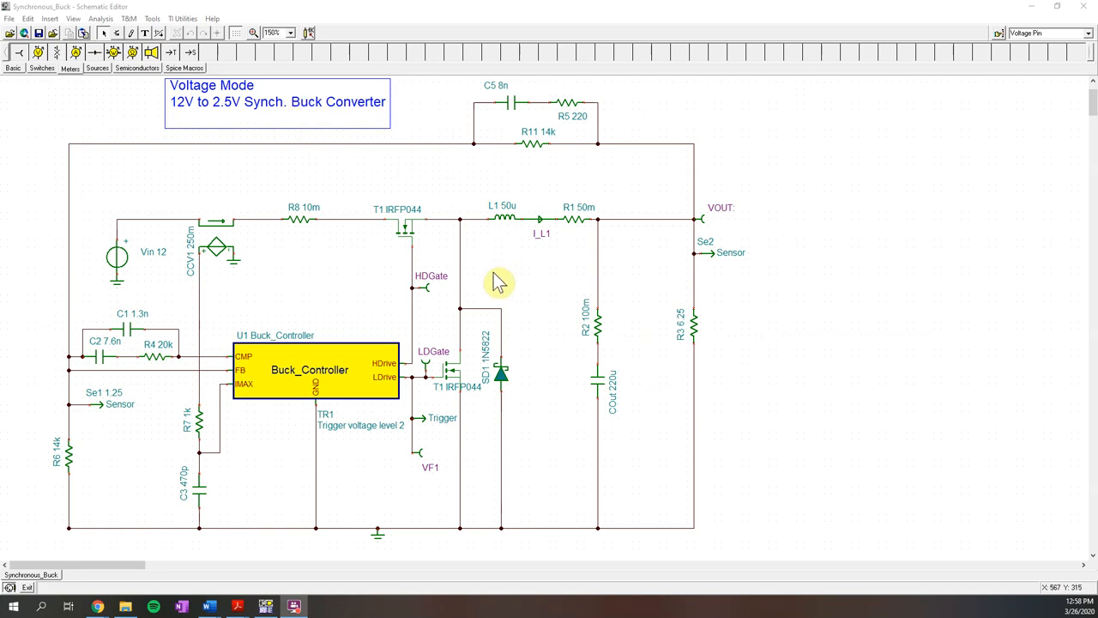
pyautogui.moveTo(560, 347)
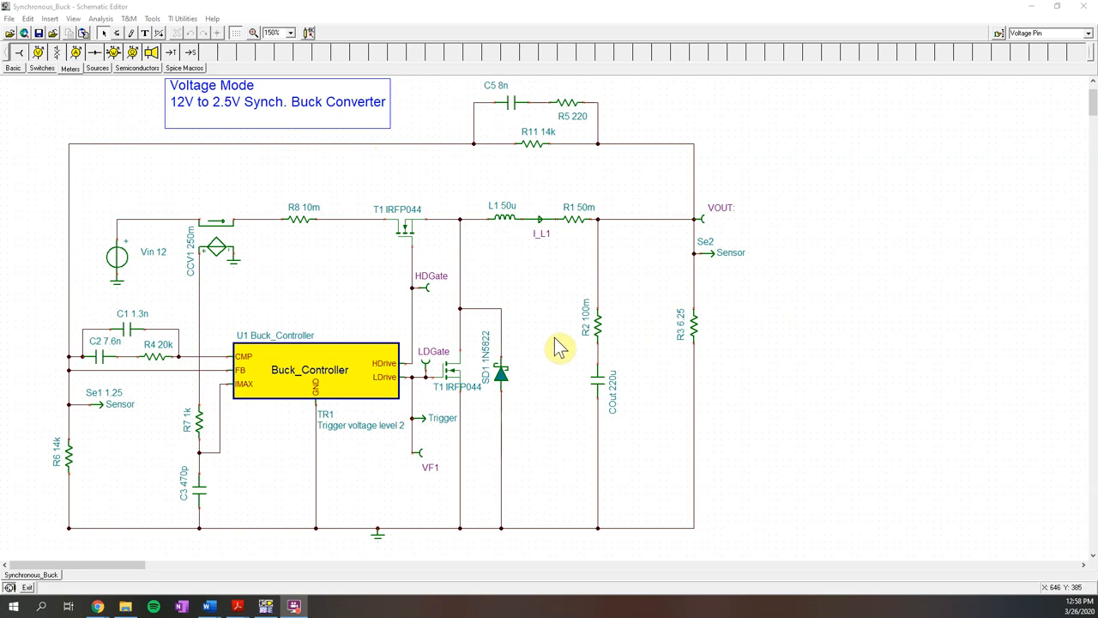
pyautogui.moveTo(187, 125)
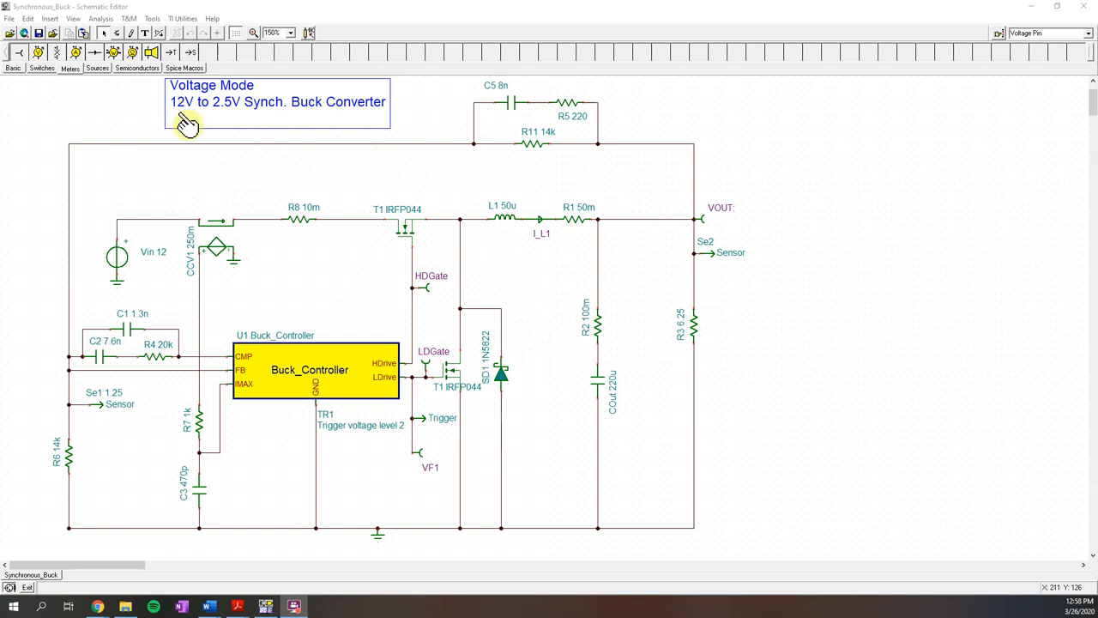
pyautogui.moveTo(229, 122)
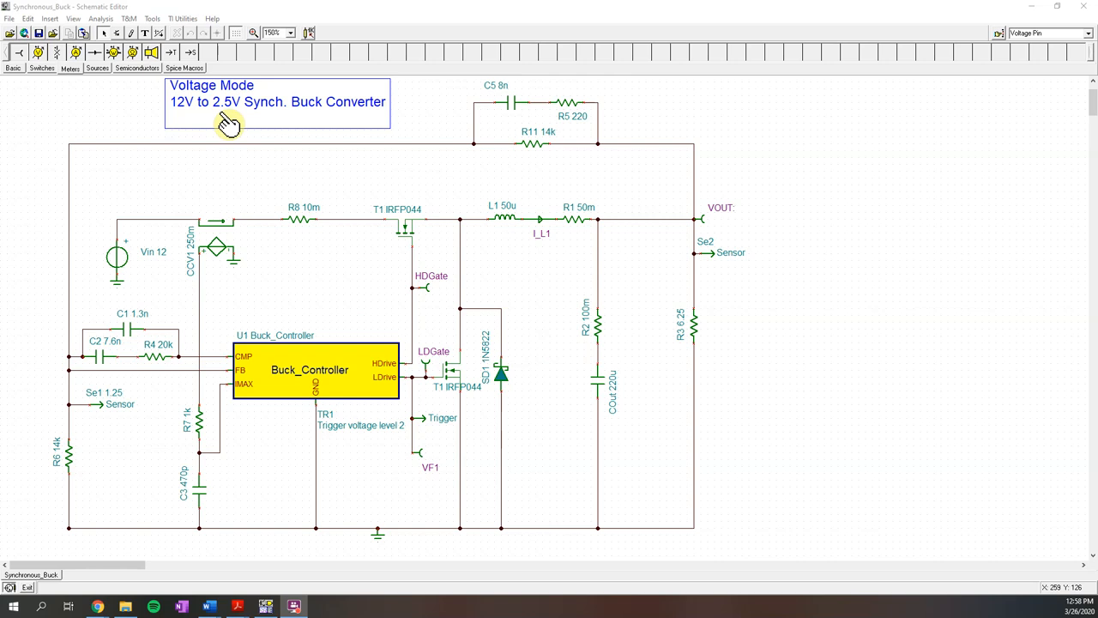
pyautogui.moveTo(403, 377)
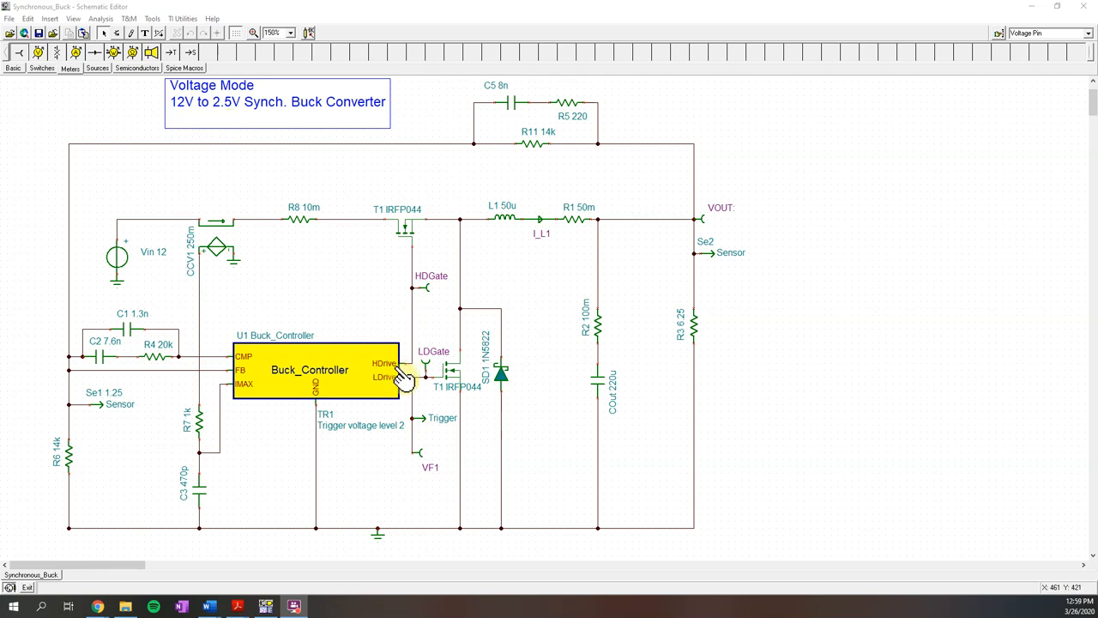
pyautogui.moveTo(476, 318)
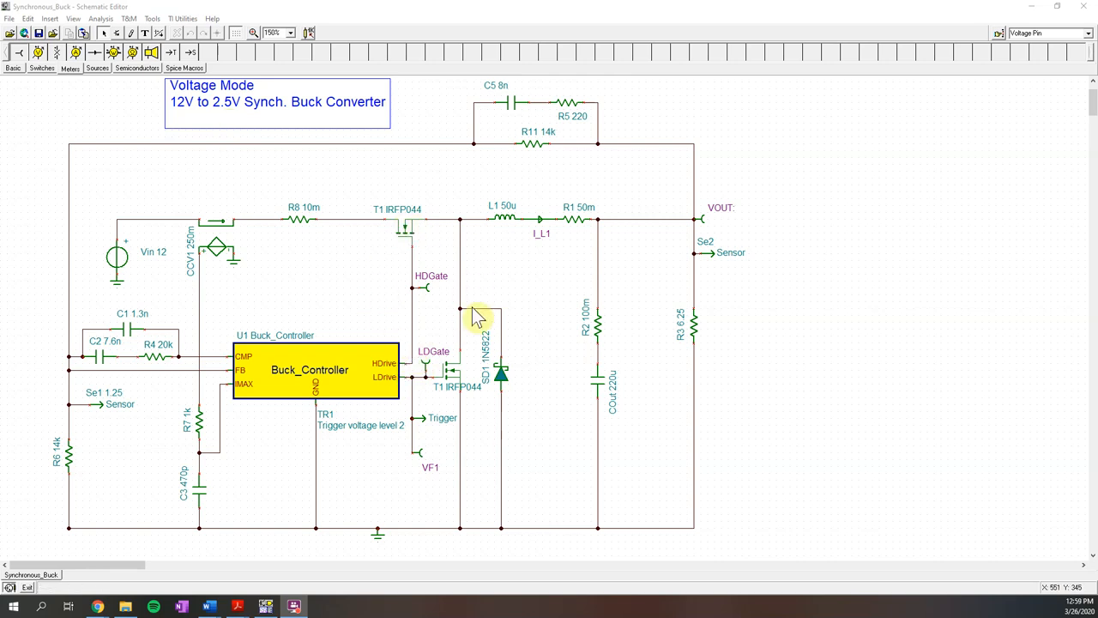
pyautogui.moveTo(468, 435)
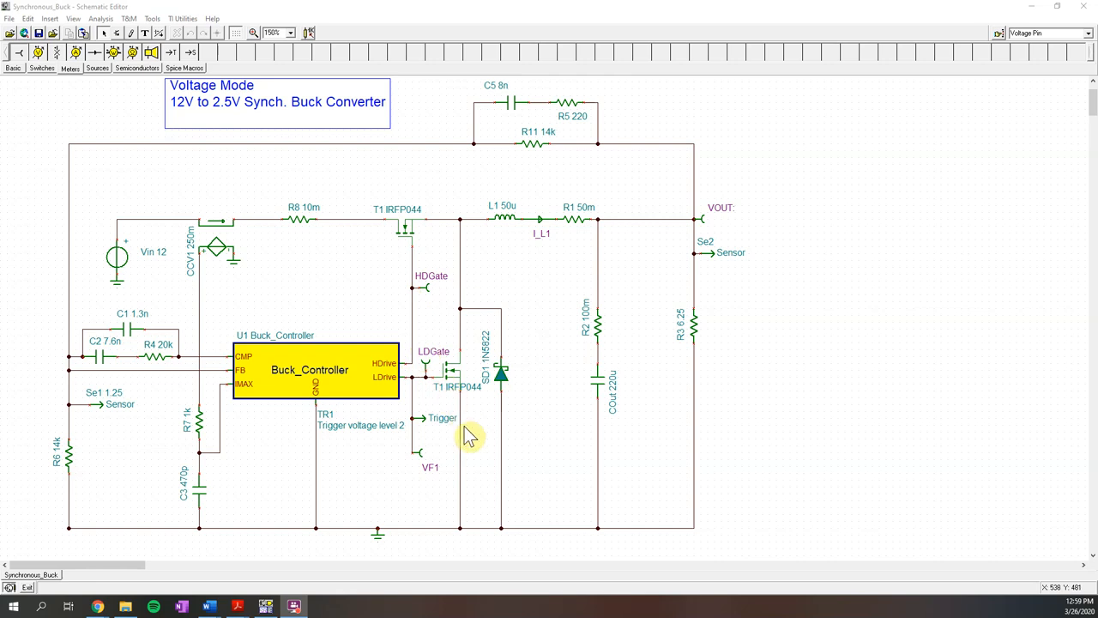
pyautogui.moveTo(489, 379)
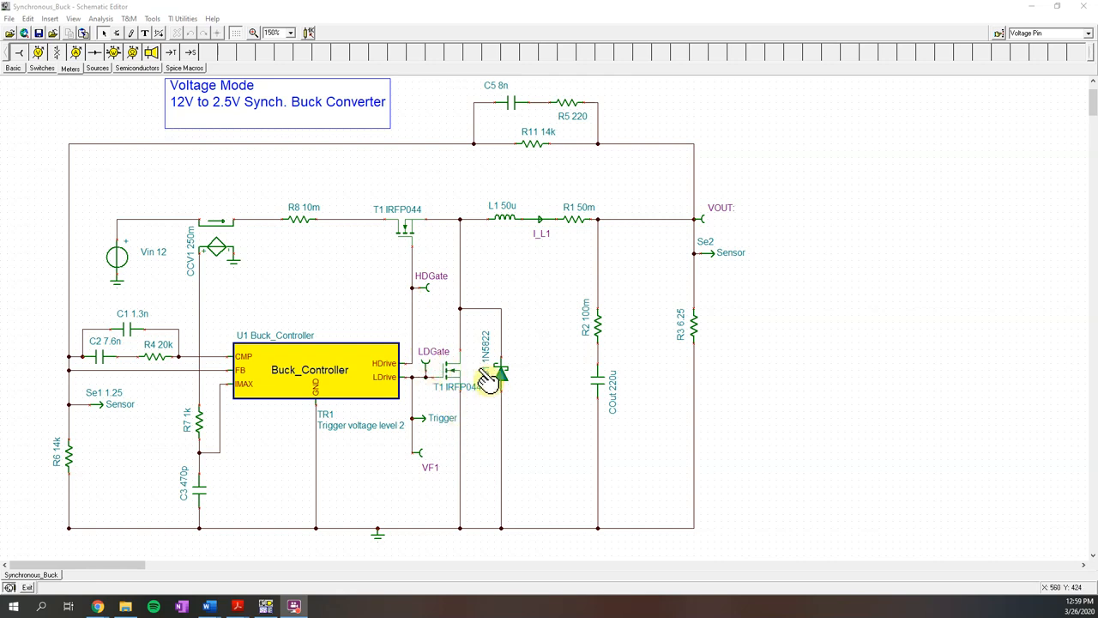
pyautogui.moveTo(500, 491)
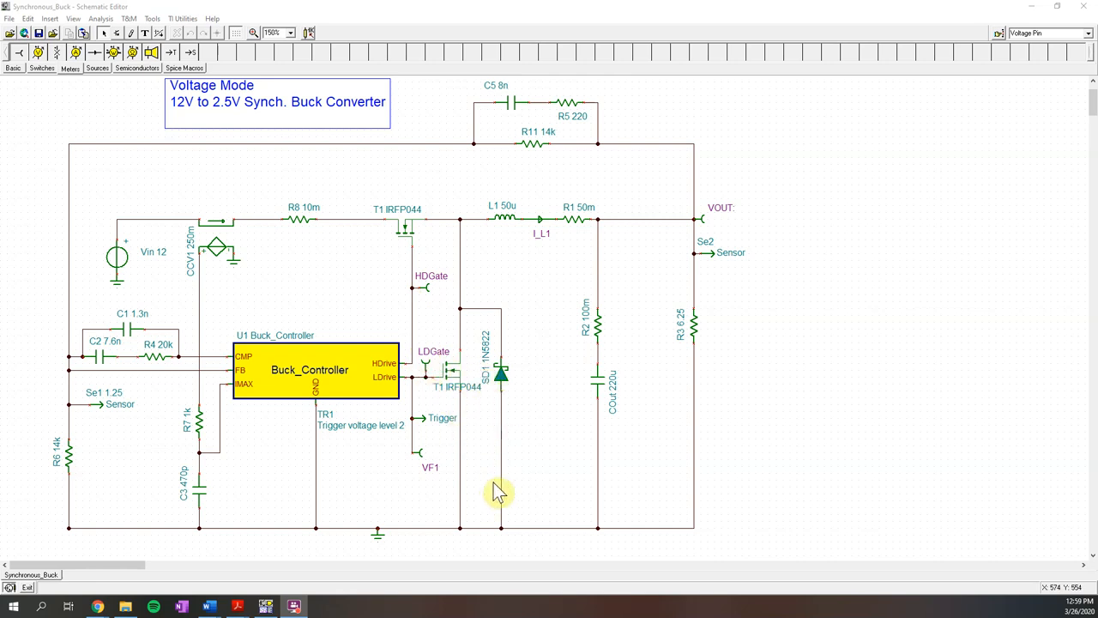
pyautogui.moveTo(470, 478)
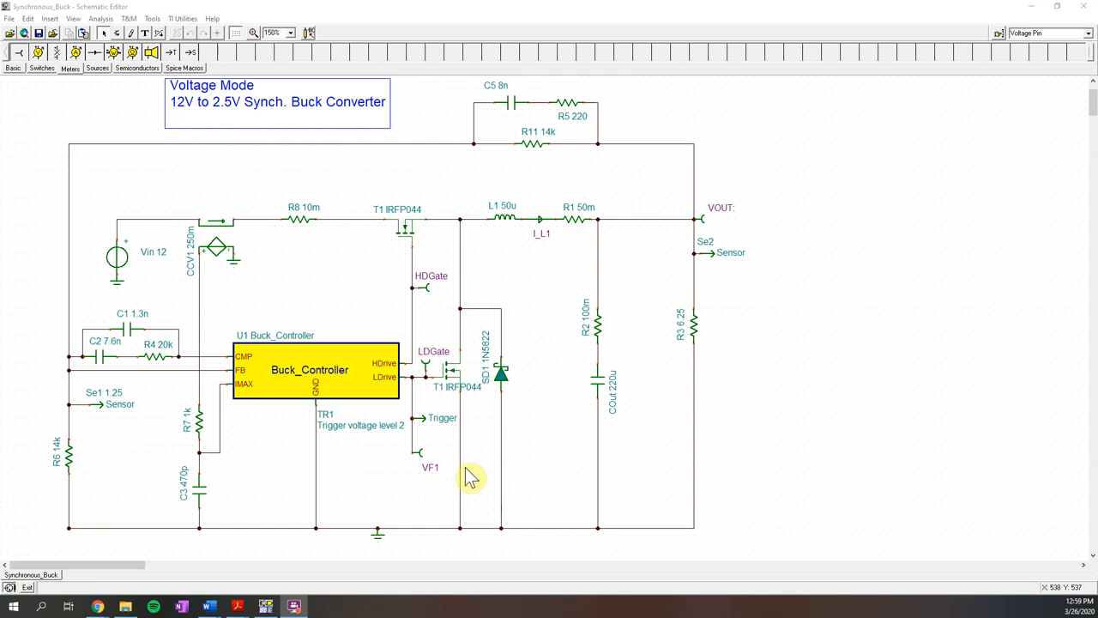
pyautogui.moveTo(325, 395)
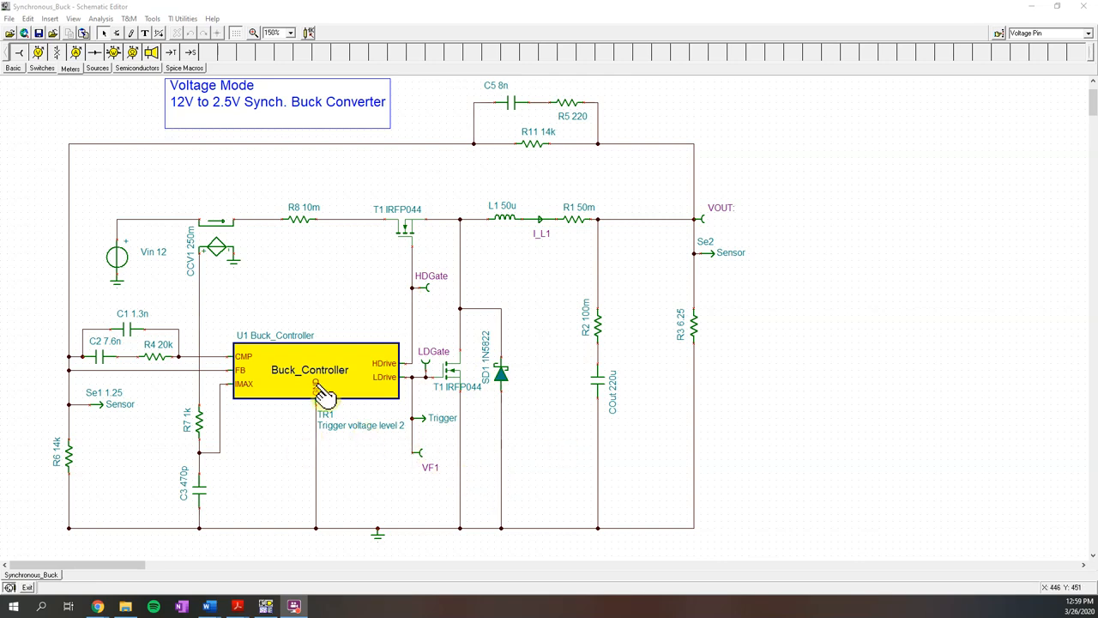
# Run a transient analysis of the buck converter with the End display value set to 1.
pyautogui.click(100, 18)
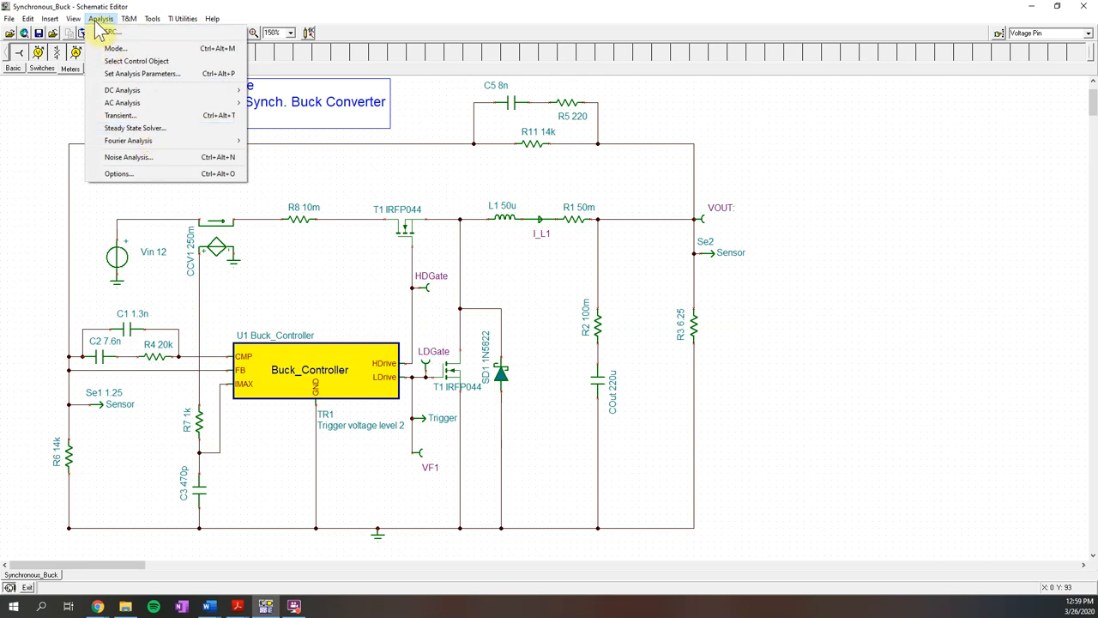
pyautogui.moveTo(128, 140)
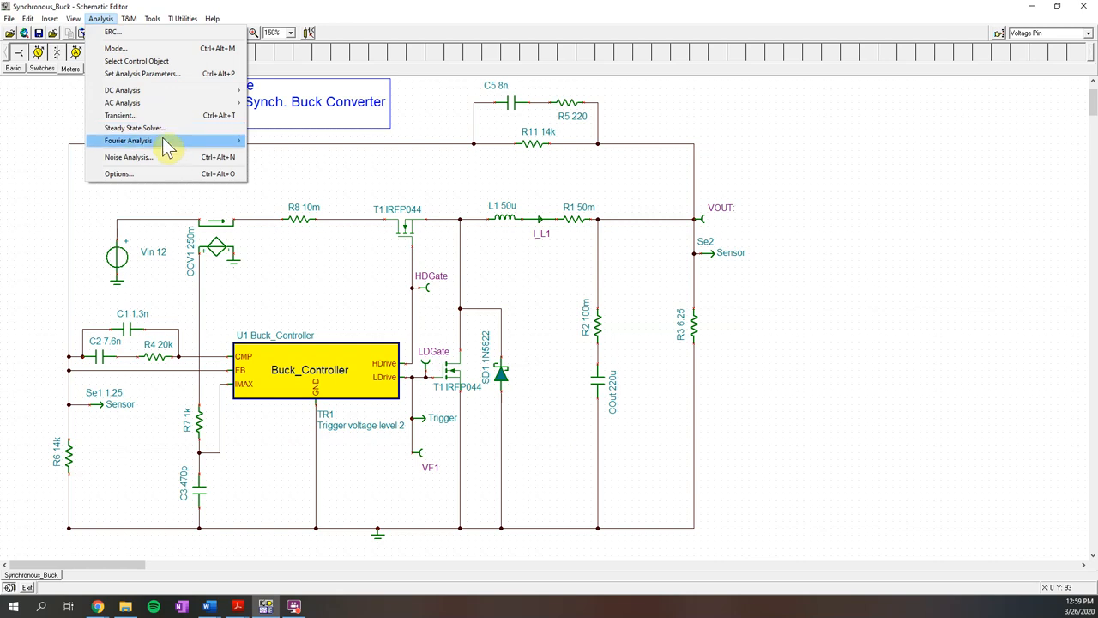
pyautogui.click(120, 115)
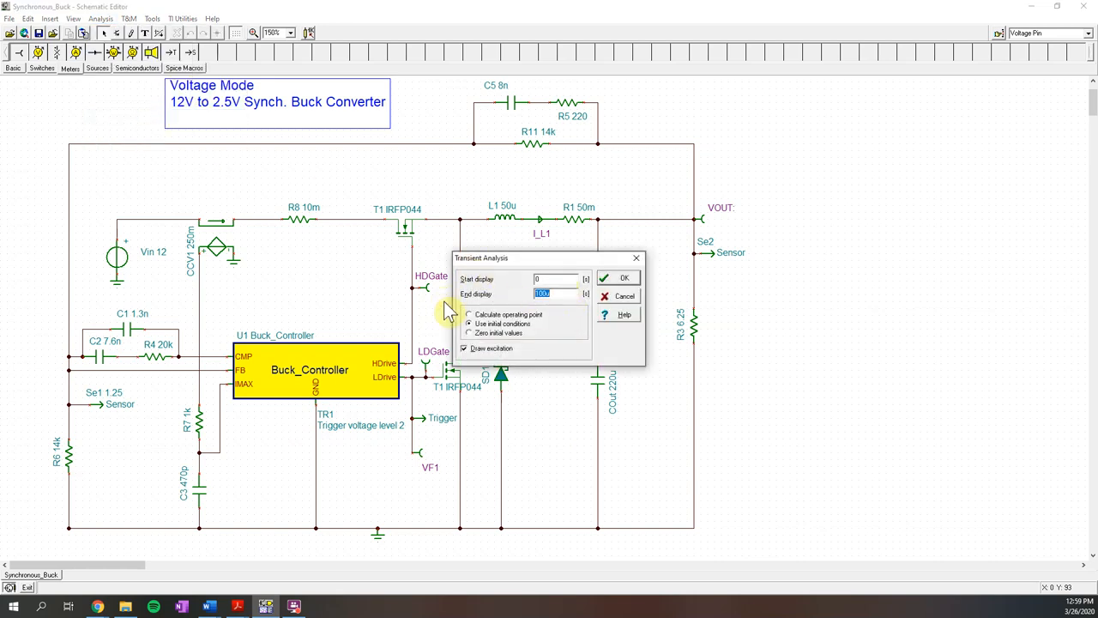
pyautogui.write('1')
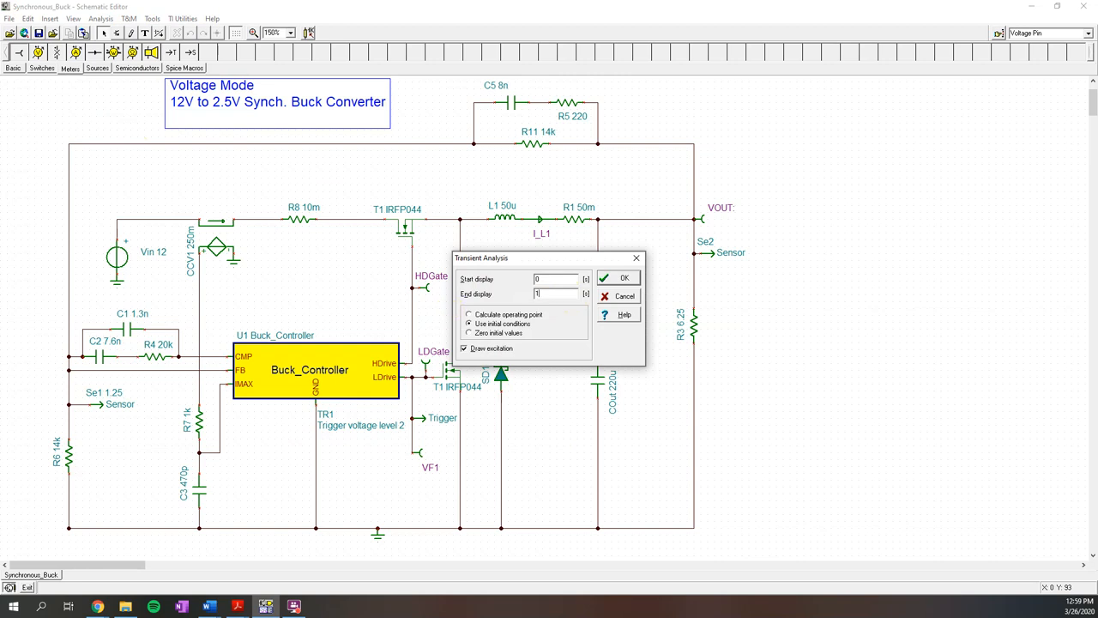
pyautogui.click(618, 277)
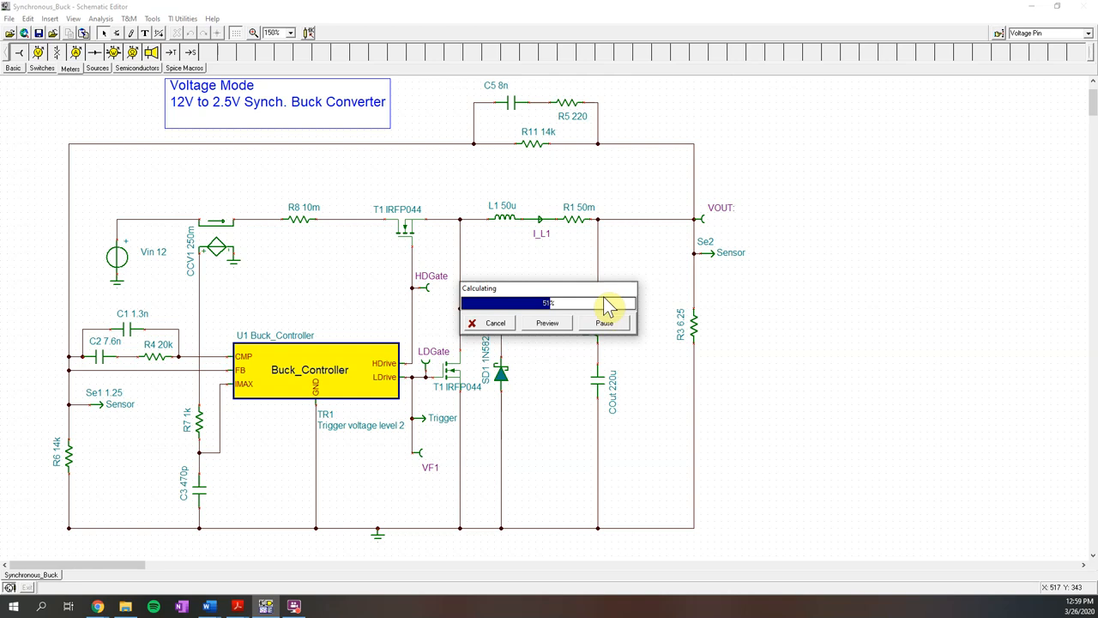
pyautogui.moveTo(685, 283)
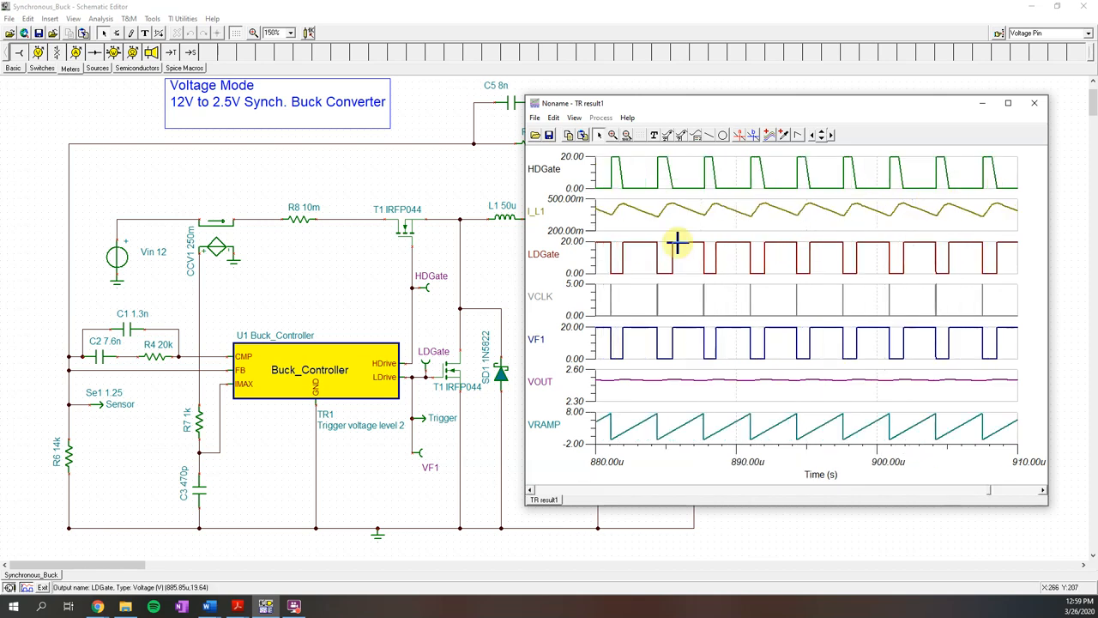
pyautogui.moveTo(674, 218)
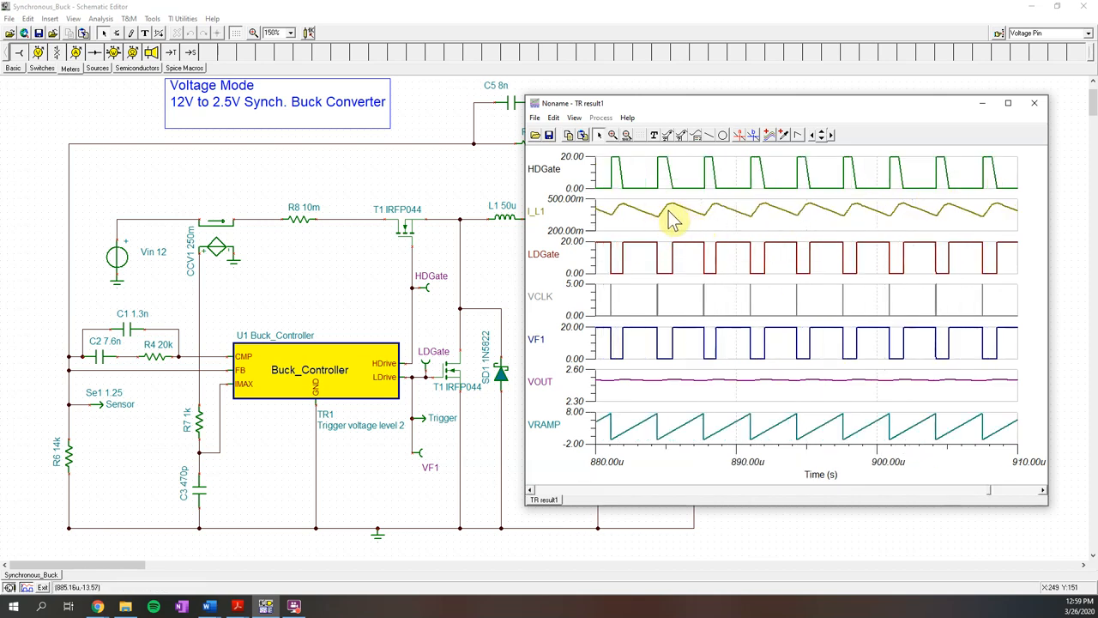
pyautogui.moveTo(573, 223)
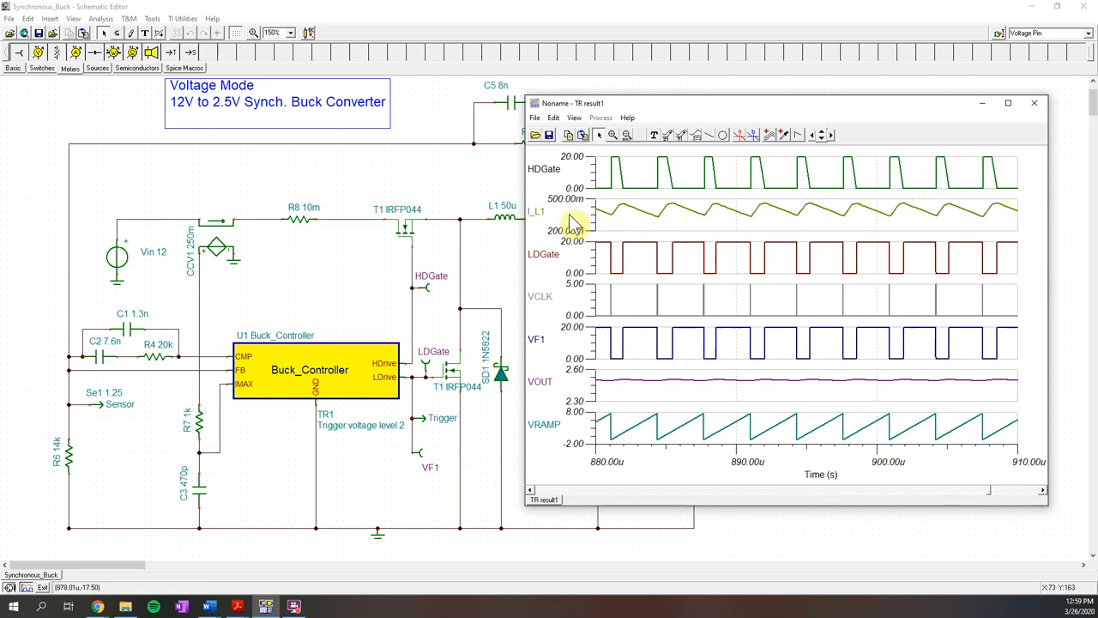
pyautogui.moveTo(664, 235)
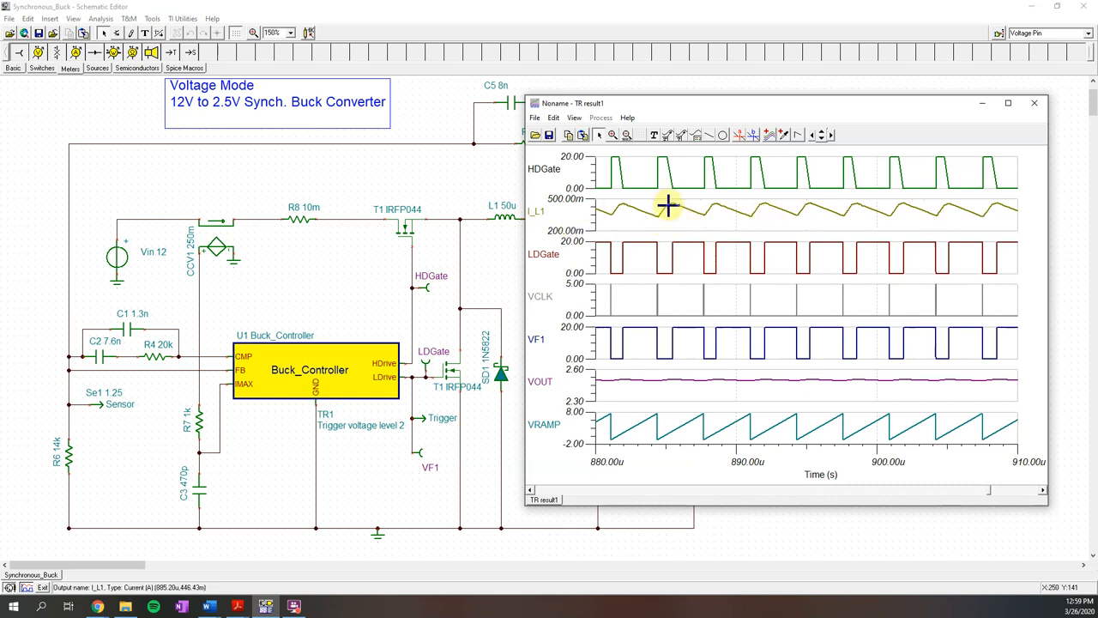
pyautogui.moveTo(705, 233)
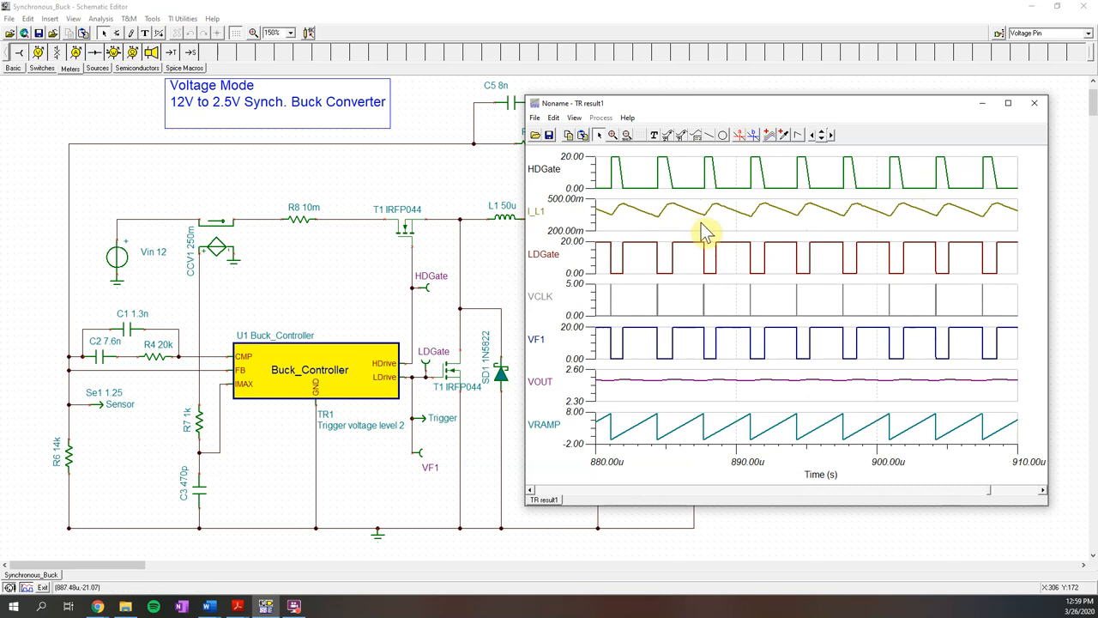
pyautogui.moveTo(473, 275)
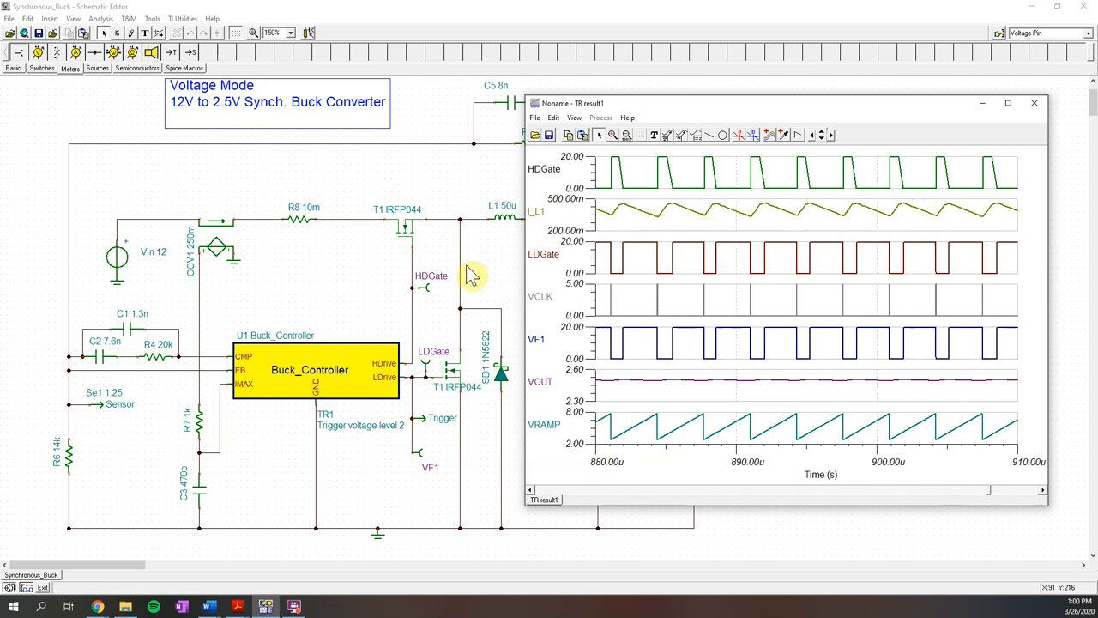
pyautogui.moveTo(459, 383)
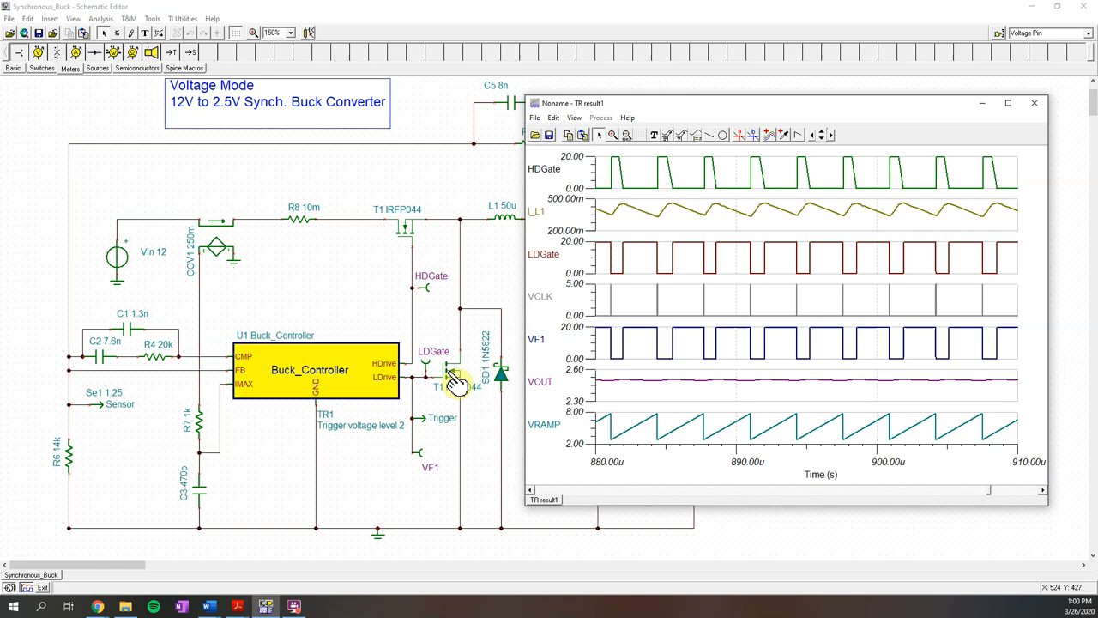
# Open low-side MOSFET T1's properties, inspect its IRFP044 type in the catalog, and close the catalog.
pyautogui.rightClick(450, 377)
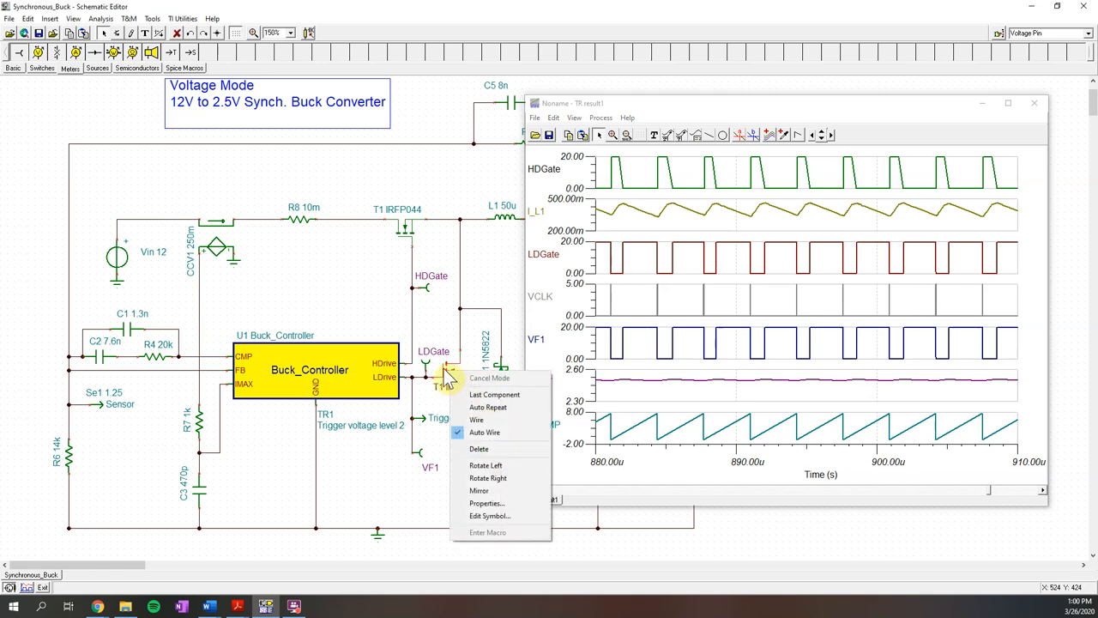
pyautogui.click(487, 502)
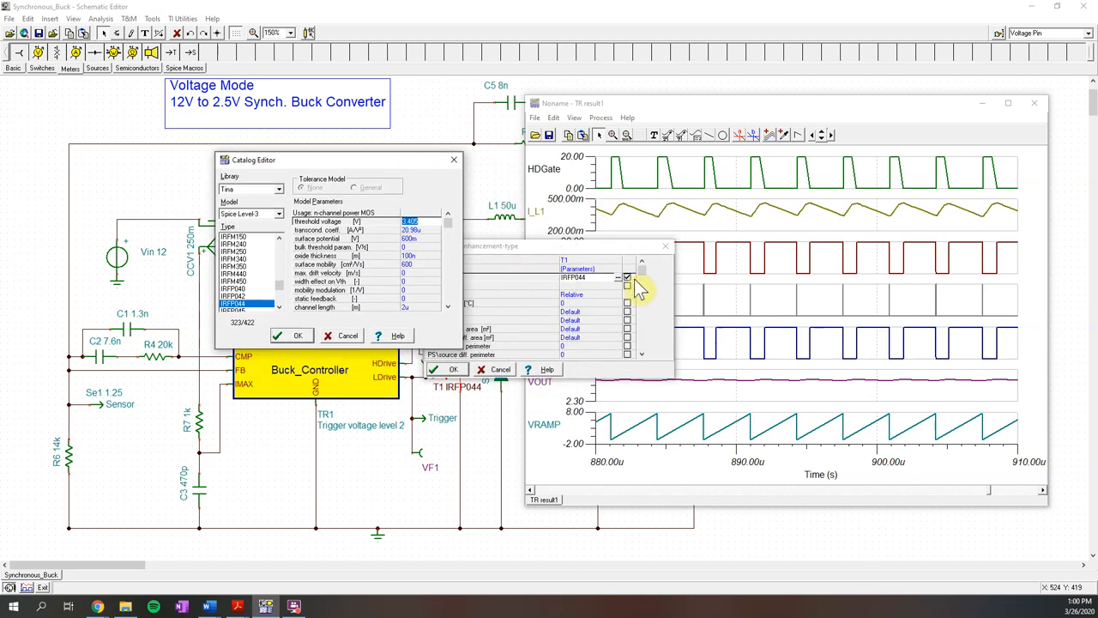
pyautogui.click(298, 335)
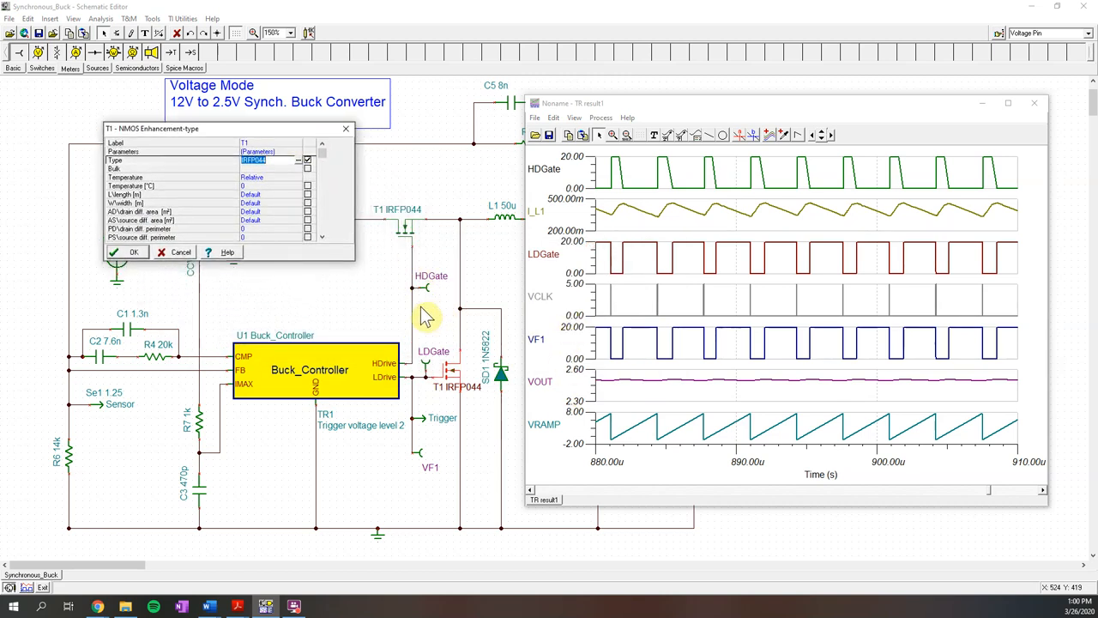
pyautogui.moveTo(431, 288)
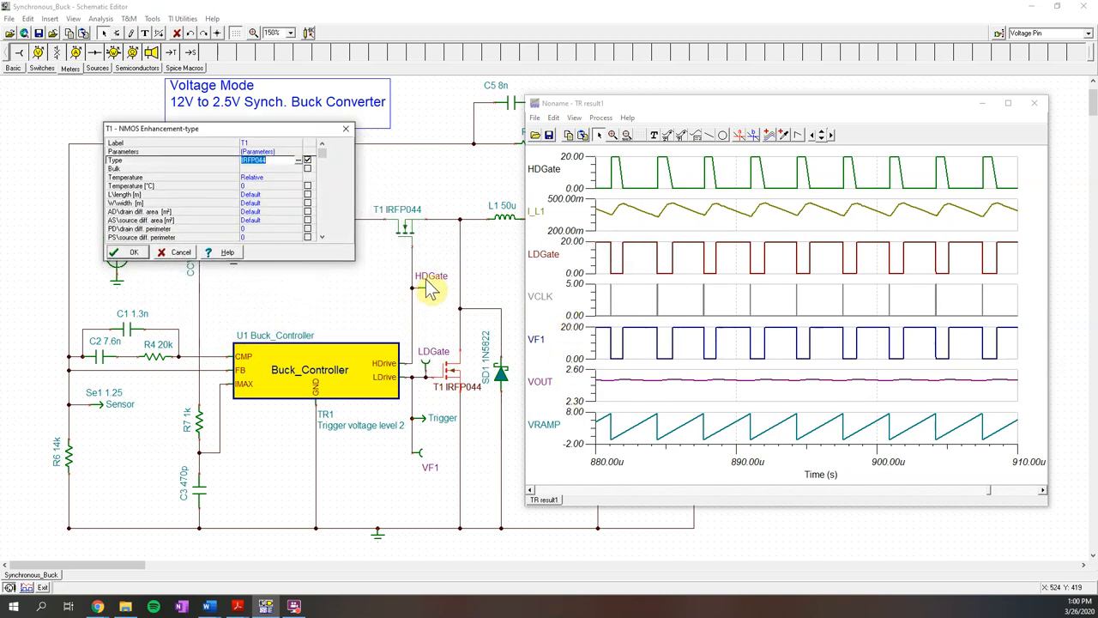
pyautogui.moveTo(432, 369)
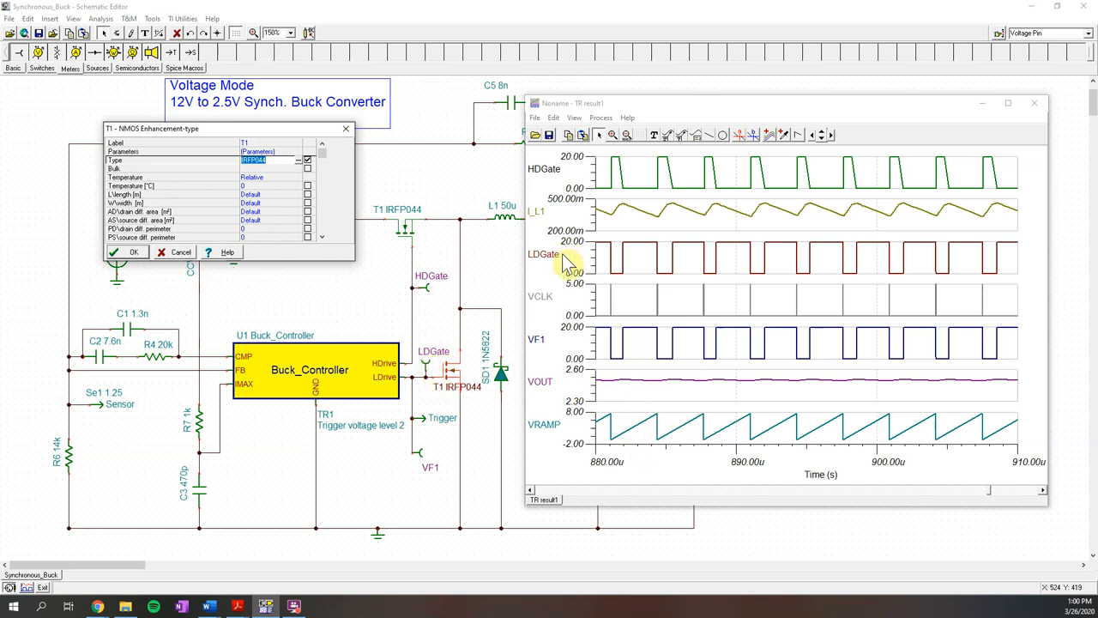
pyautogui.moveTo(618, 248)
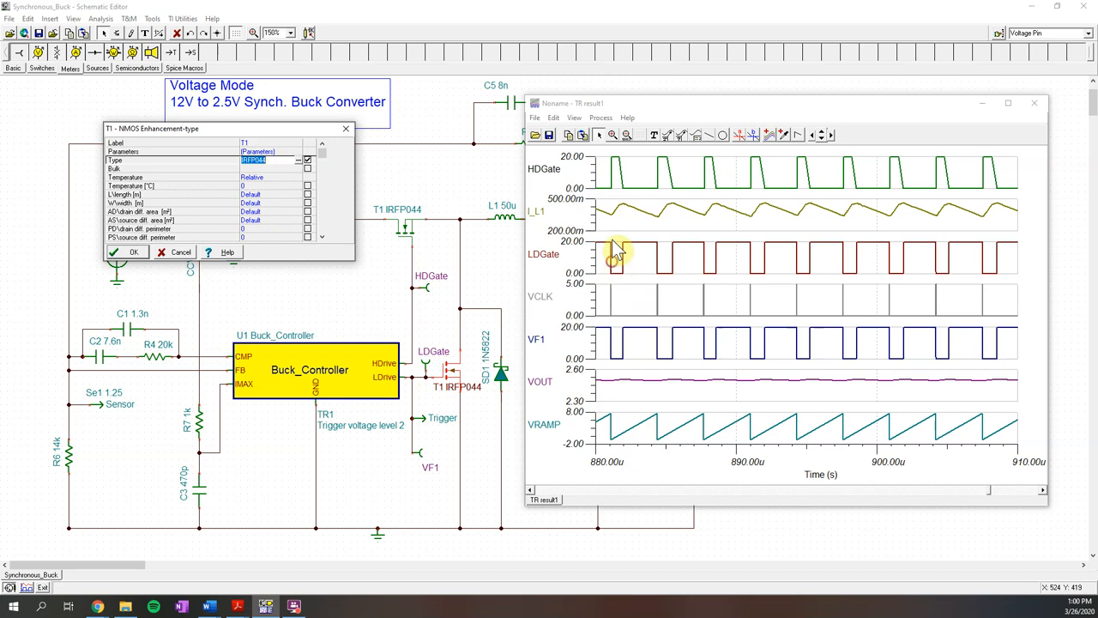
pyautogui.moveTo(736, 145)
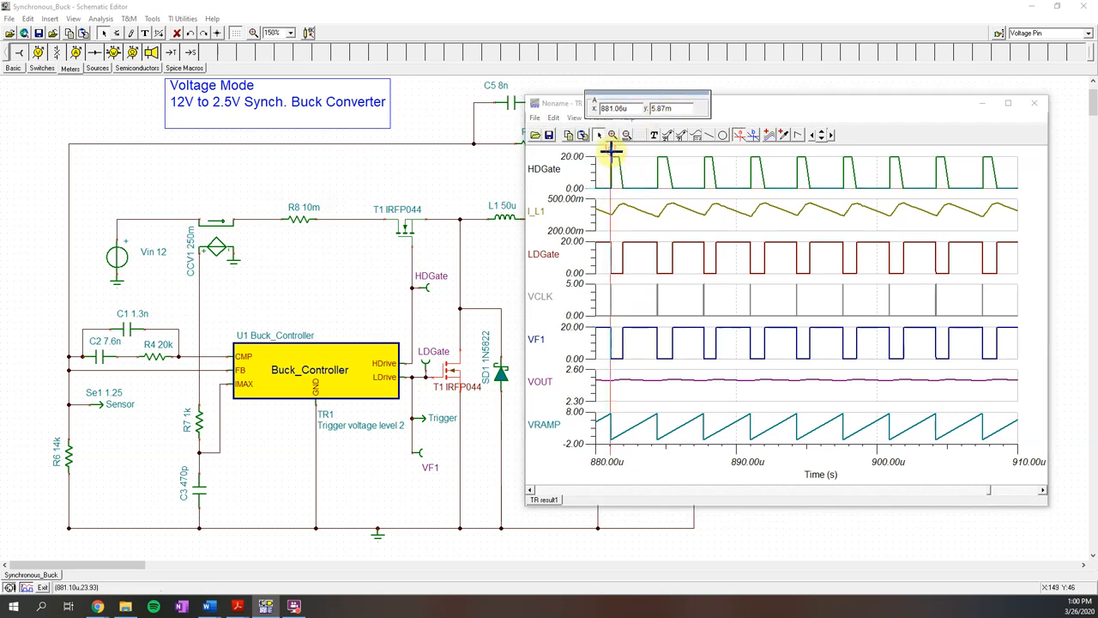
pyautogui.moveTo(616, 155)
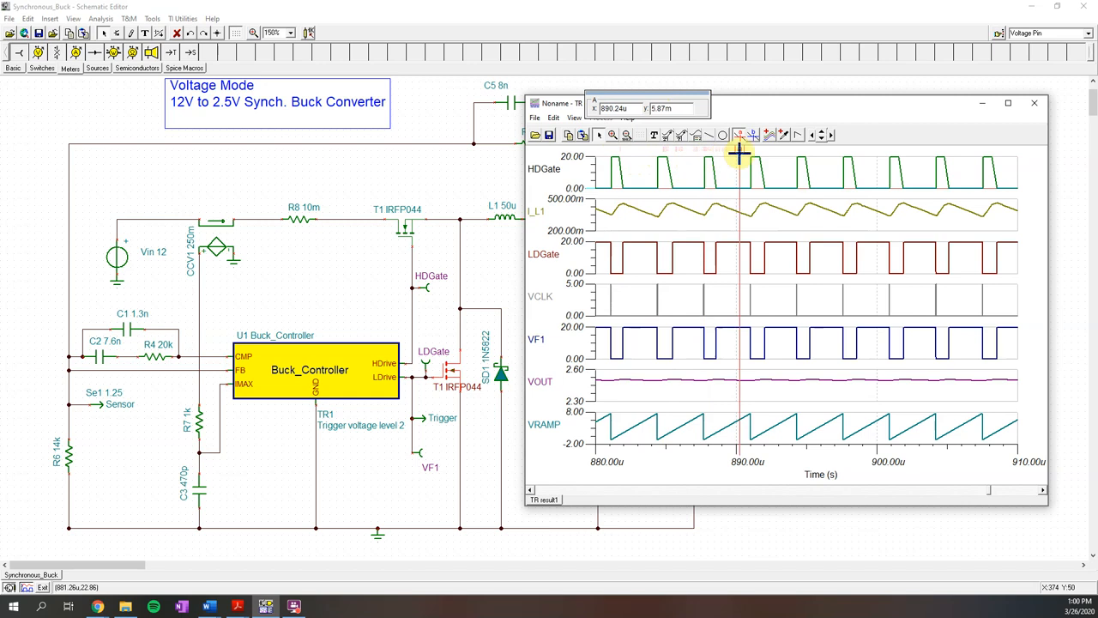
pyautogui.moveTo(545, 258)
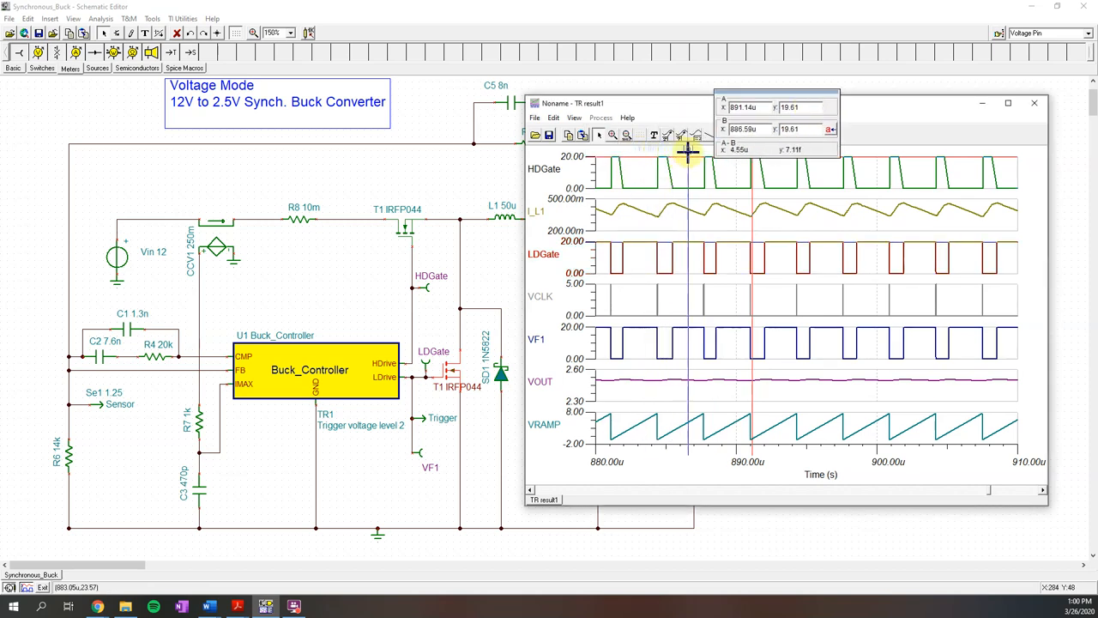
pyautogui.moveTo(832, 110)
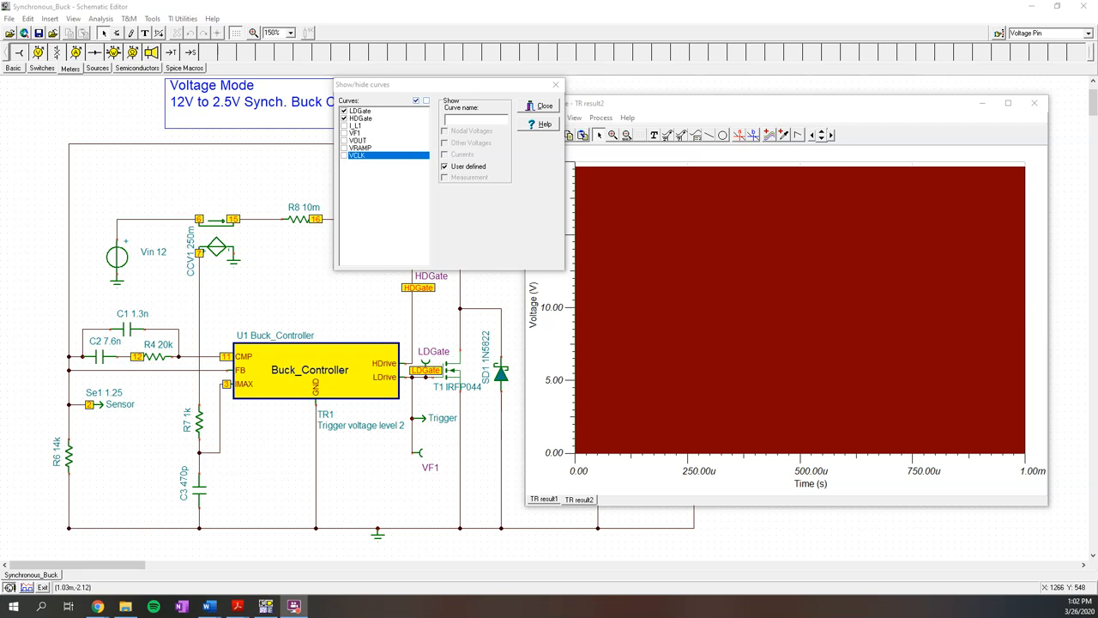
pyautogui.moveTo(493, 84)
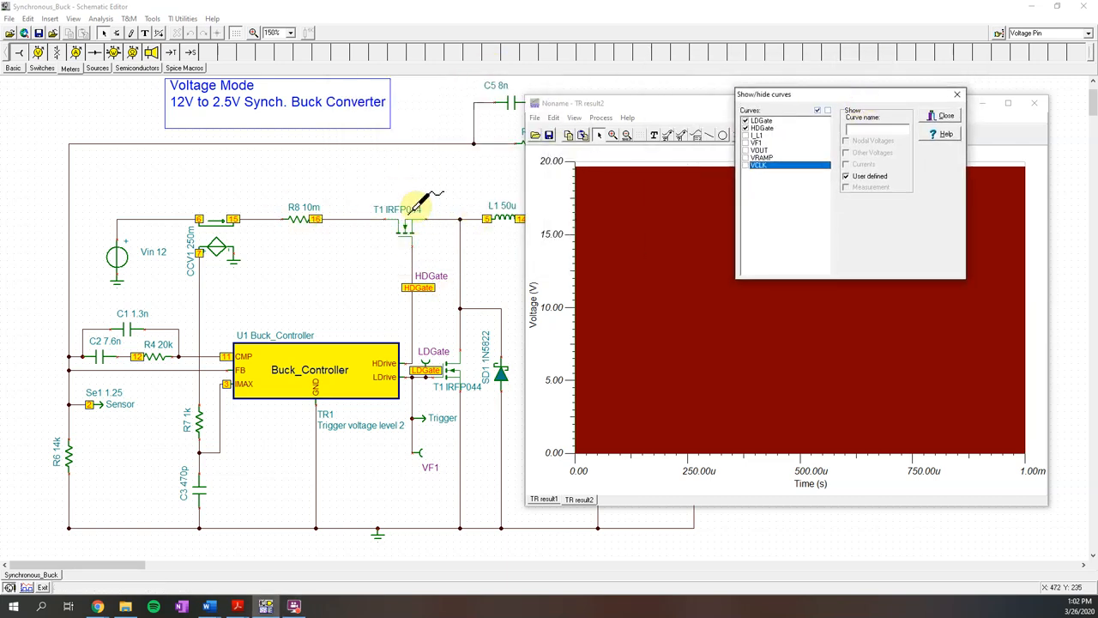
pyautogui.moveTo(481, 428)
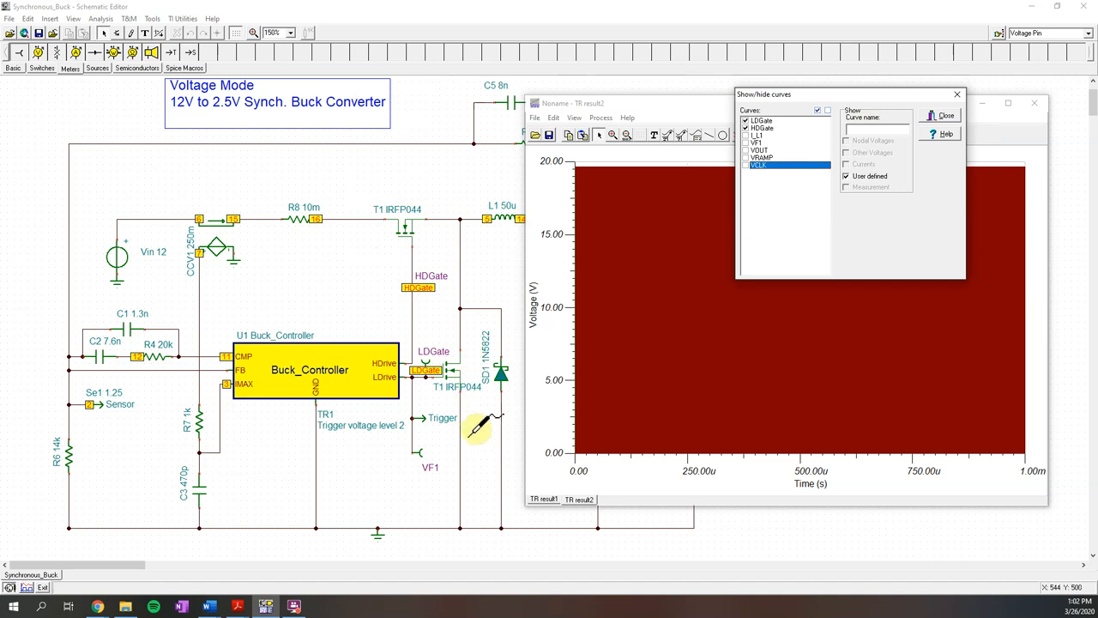
pyautogui.moveTo(935, 136)
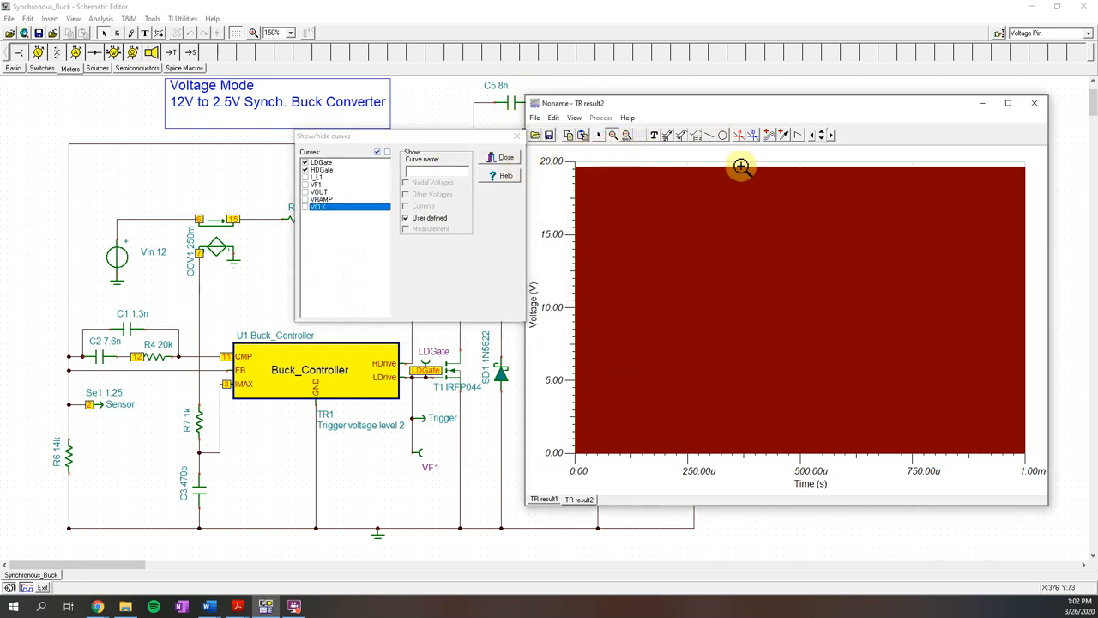
# Zoom the combined gate-drive waveforms to about 935–944 µs to show the non-overlapping switching edges.
pyautogui.moveTo(741, 166); pyautogui.dragTo(969, 298)
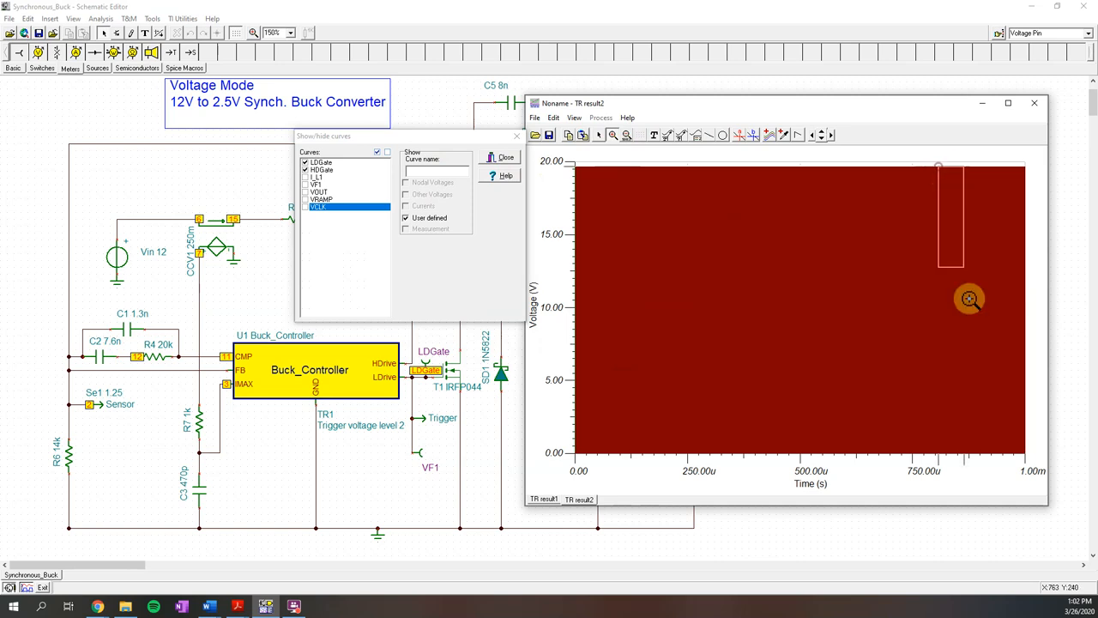
pyautogui.click(627, 135)
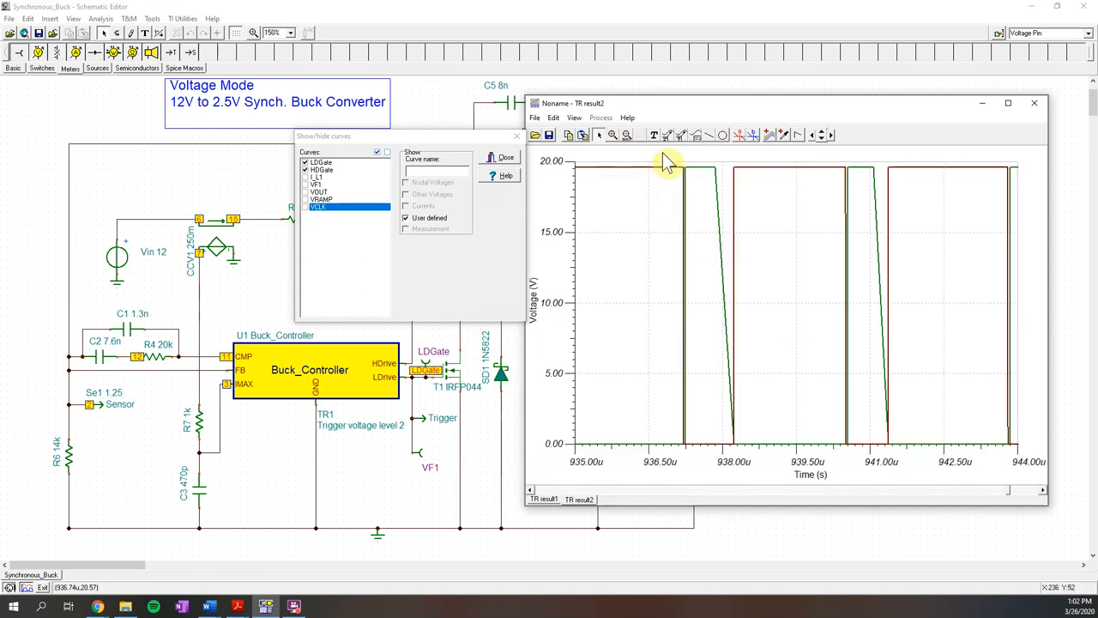
pyautogui.moveTo(822, 333)
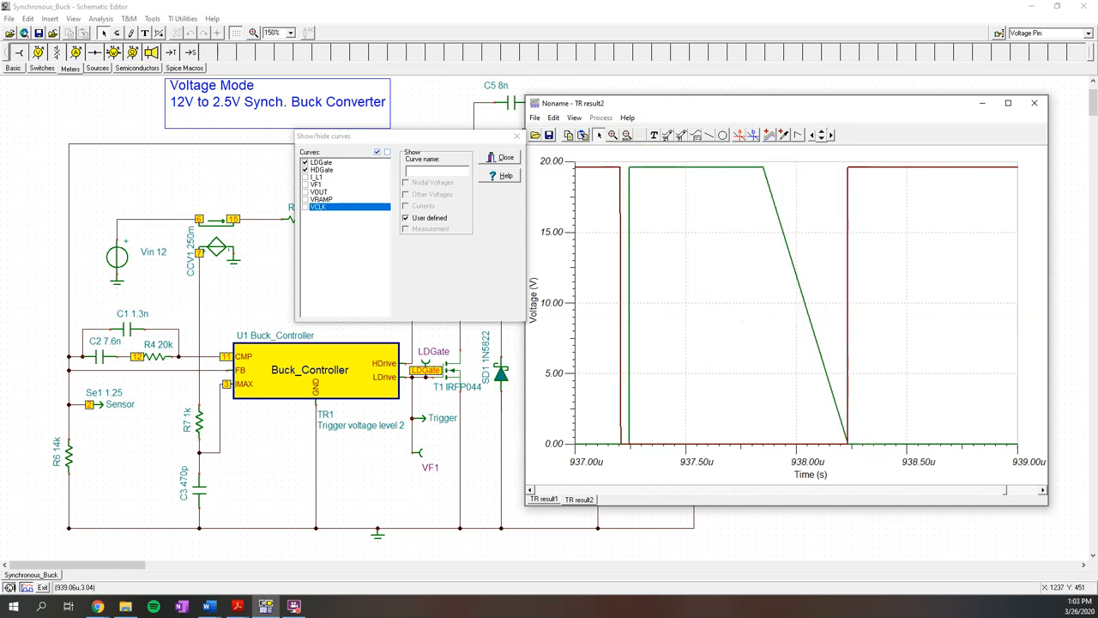
pyautogui.moveTo(582, 248)
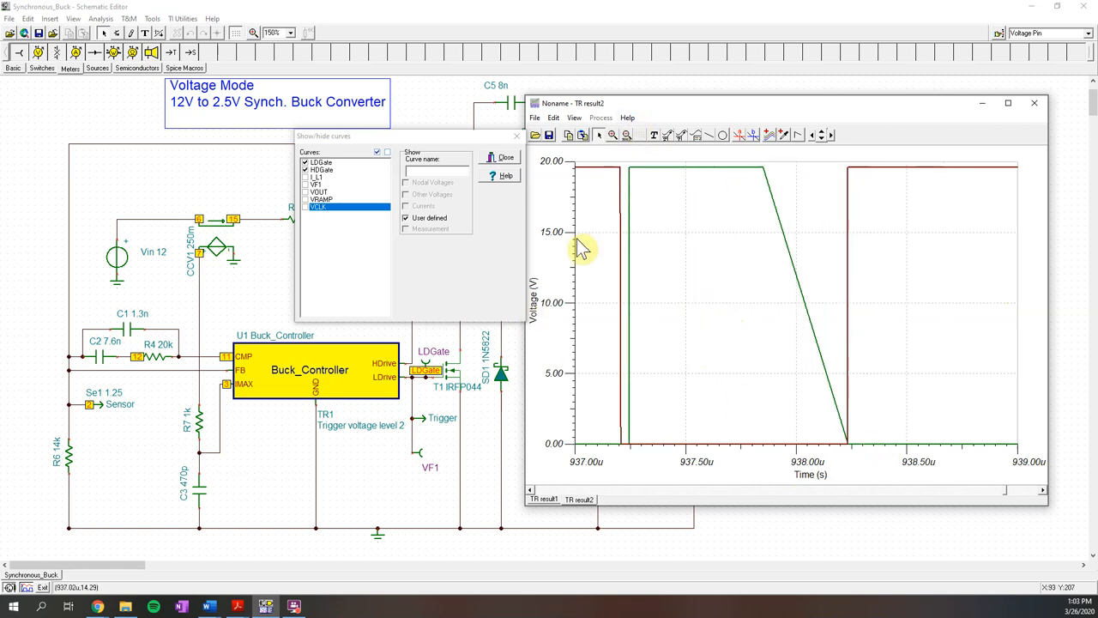